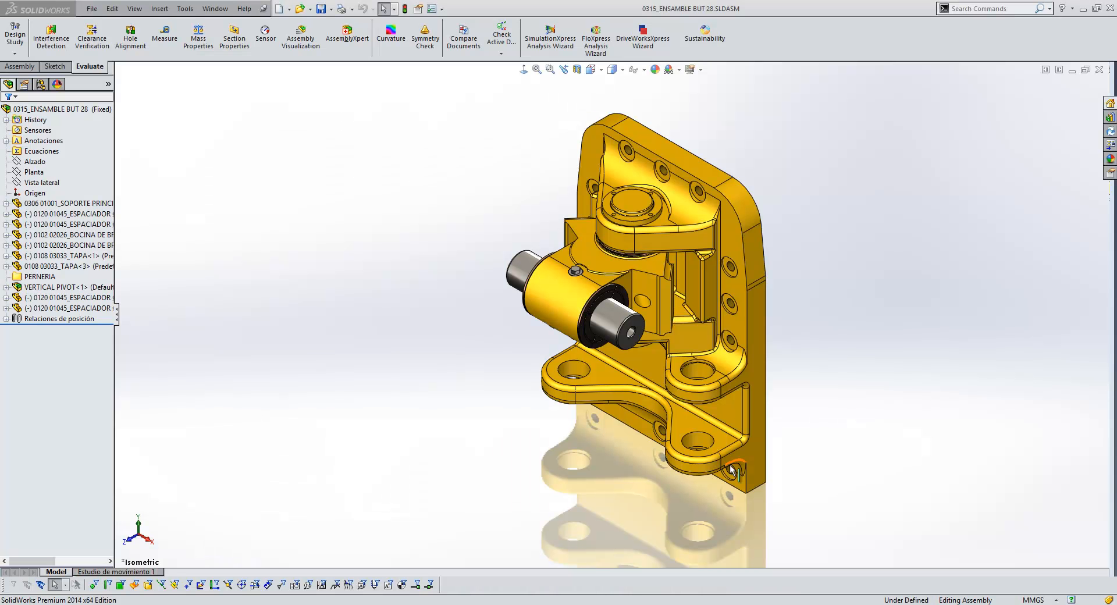
pyautogui.moveTo(734, 480)
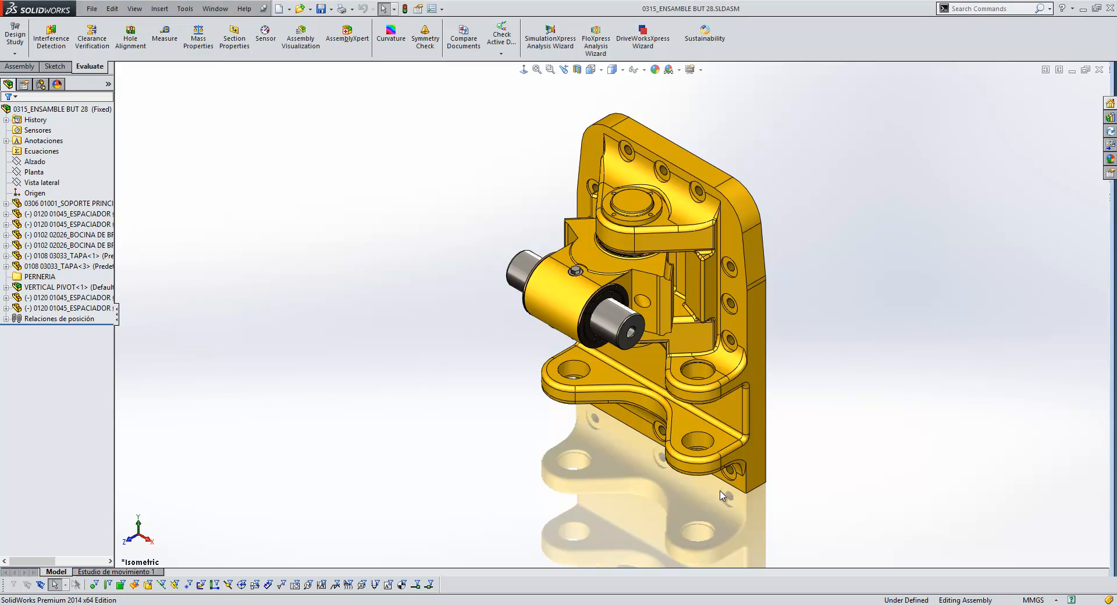
pyautogui.moveTo(732, 476)
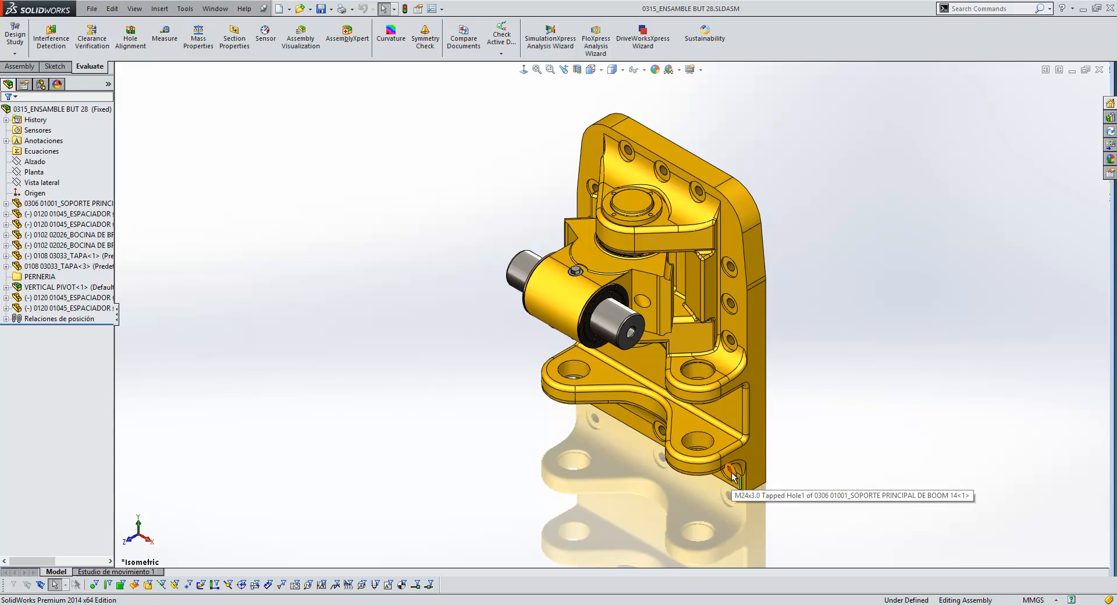
pyautogui.moveTo(731, 345)
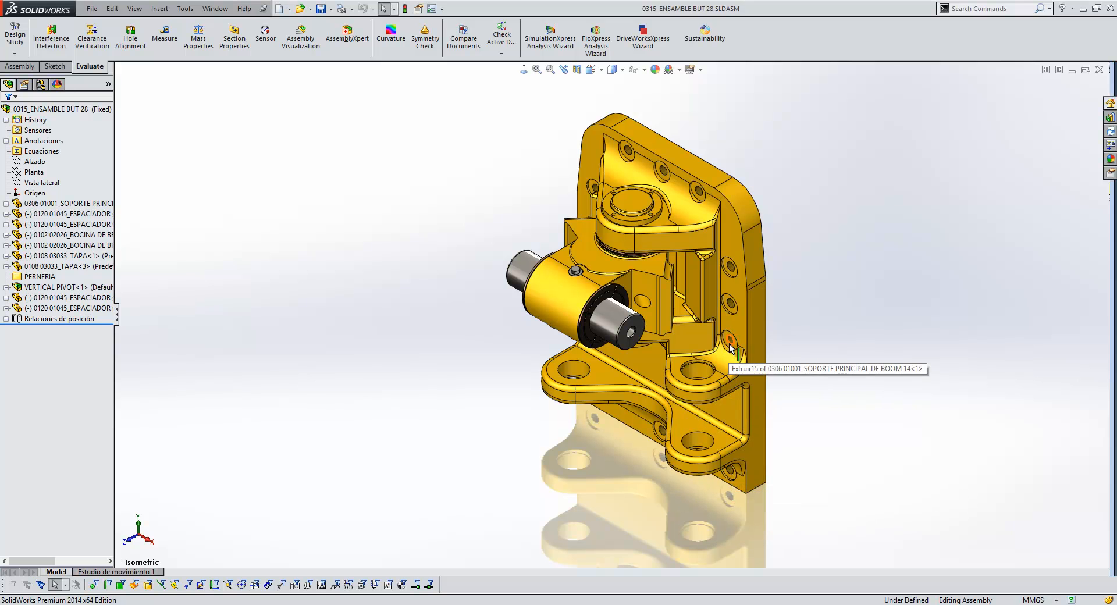
pyautogui.moveTo(659, 175)
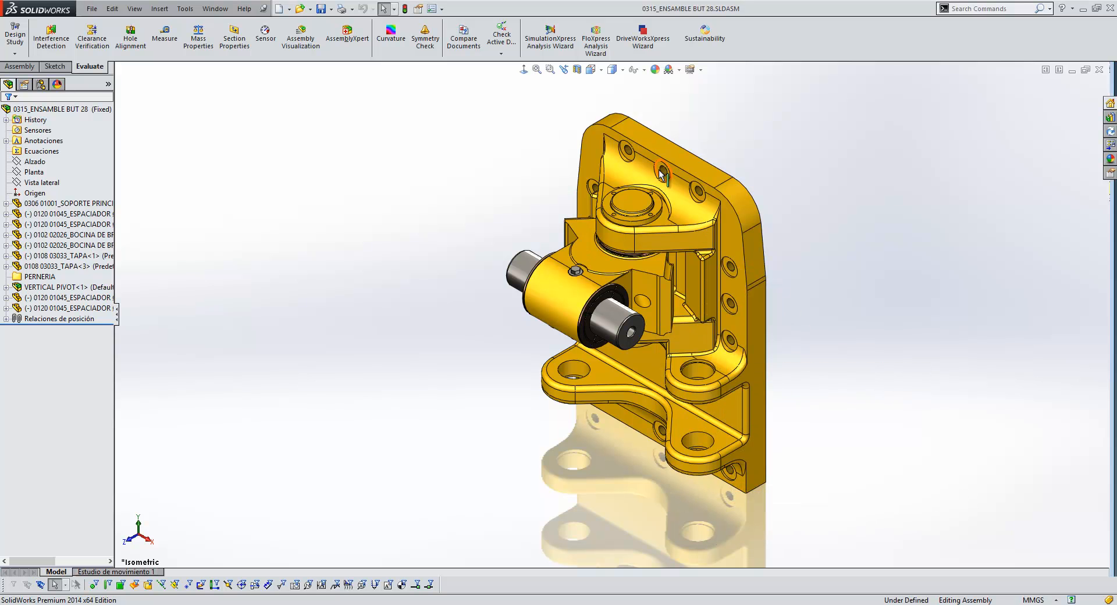
pyautogui.moveTo(474, 169)
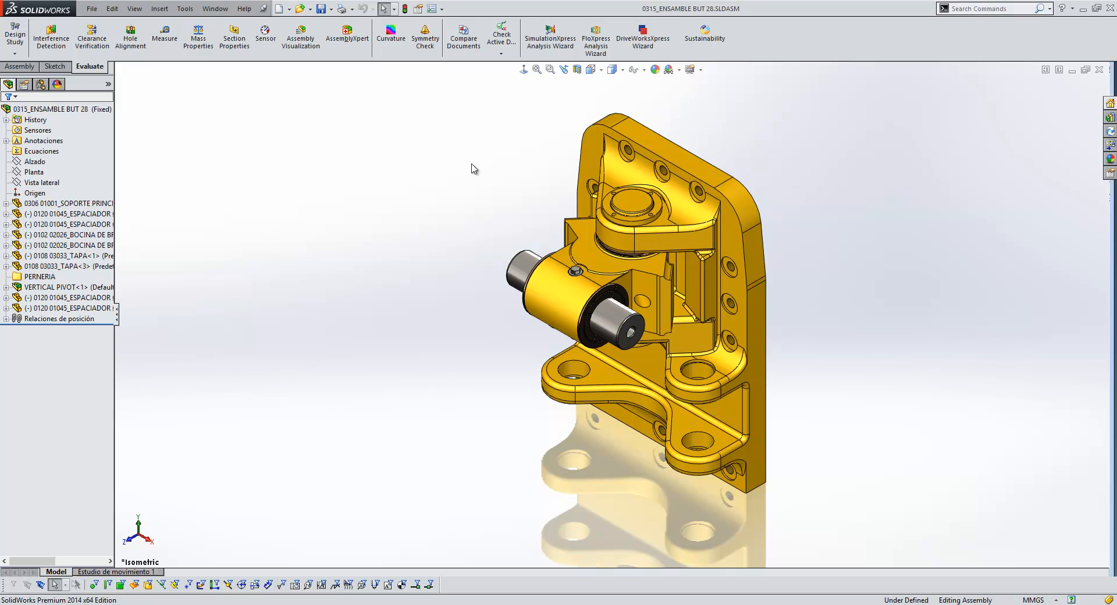
# Step: Bring up the boom mount drawing Sheet1 with the system options over it
pyautogui.click(64, 589)
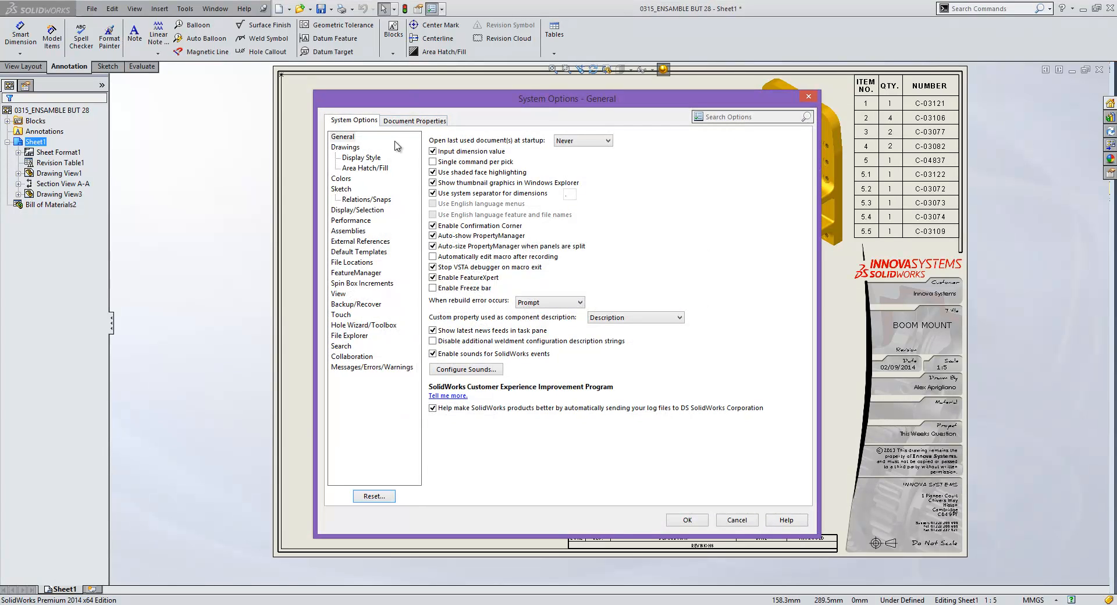
# Step: In Document Properties > Detailing, enable cosmetic threads in high quality and confirm with OK
pyautogui.click(415, 120)
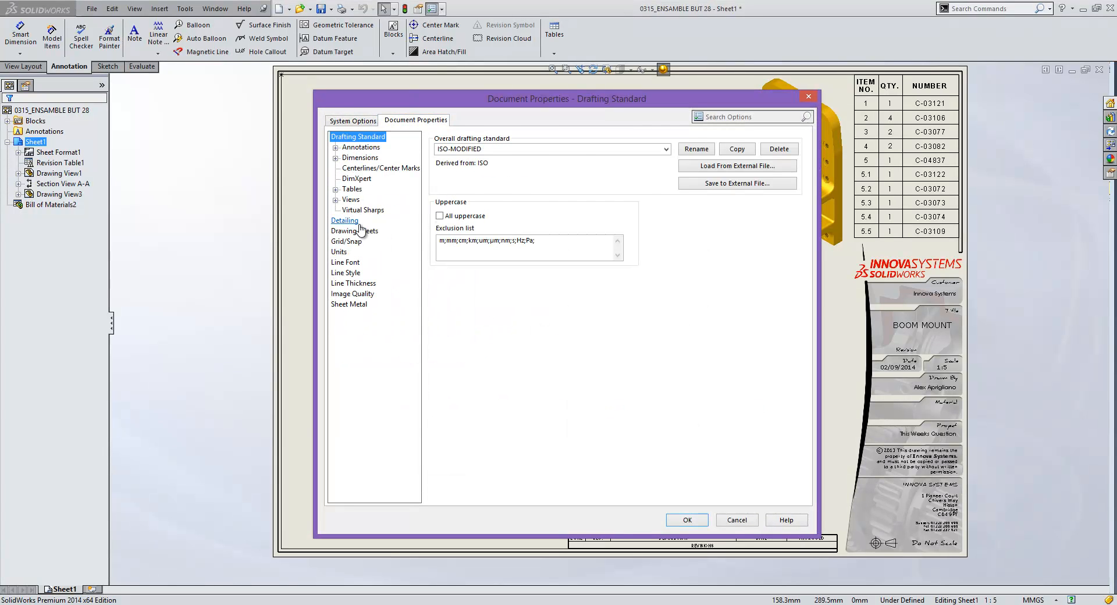
pyautogui.click(344, 220)
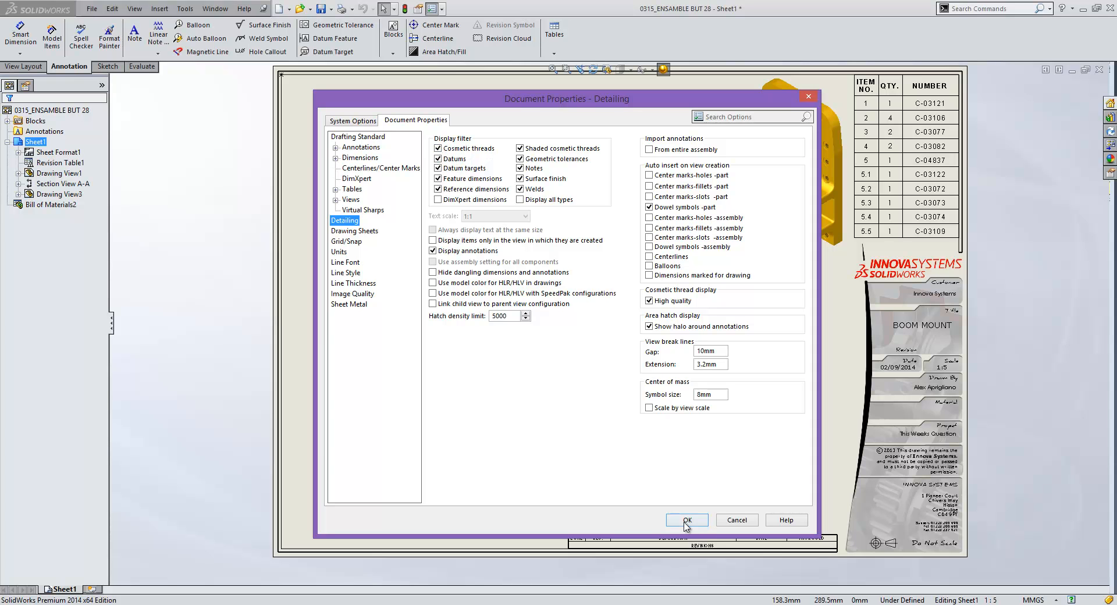
pyautogui.click(685, 520)
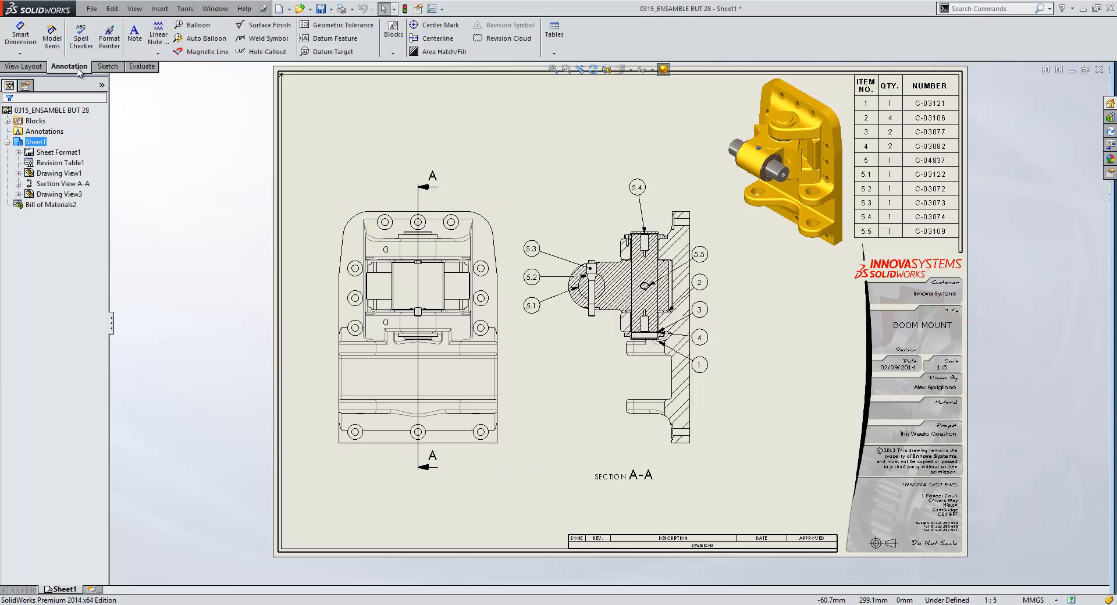
pyautogui.moveTo(51, 36)
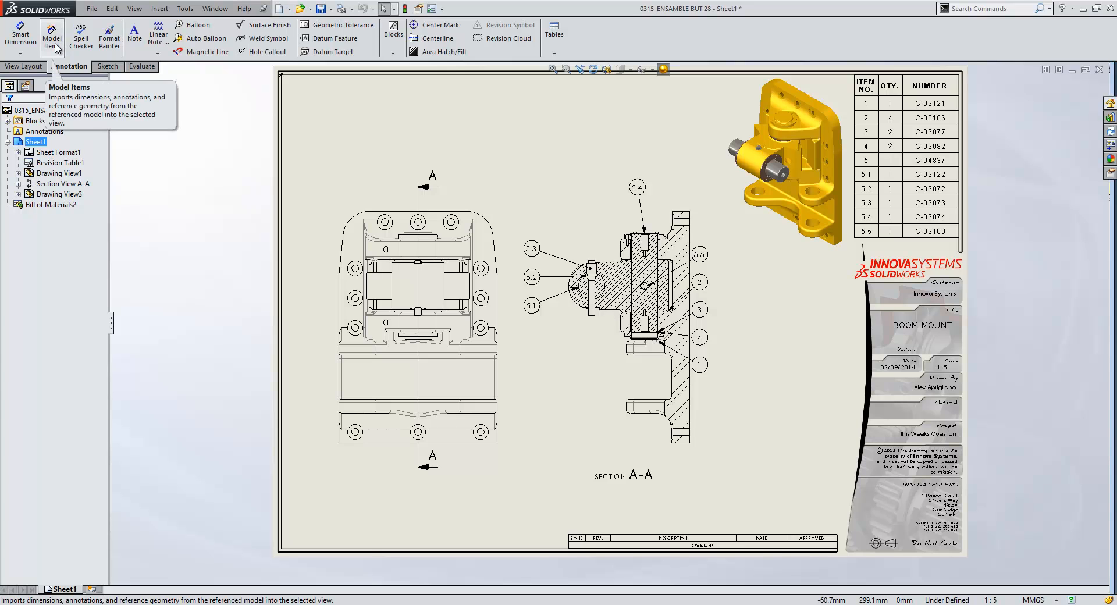
# Step: Import cosmetic thread annotations from the entire model into all views via Model Items
pyautogui.click(51, 33)
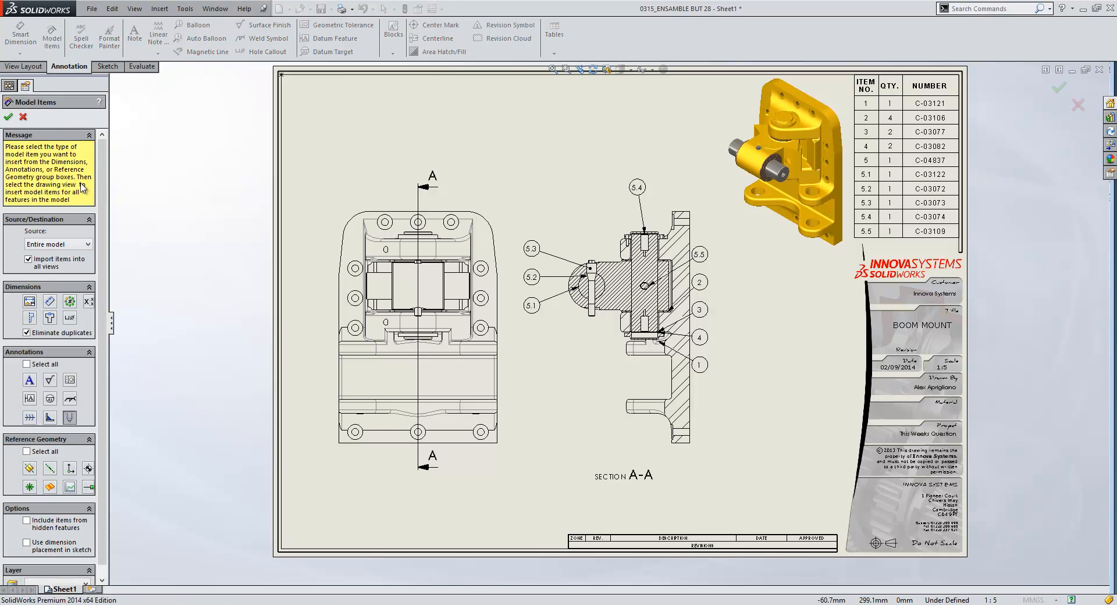
pyautogui.moveTo(73, 219)
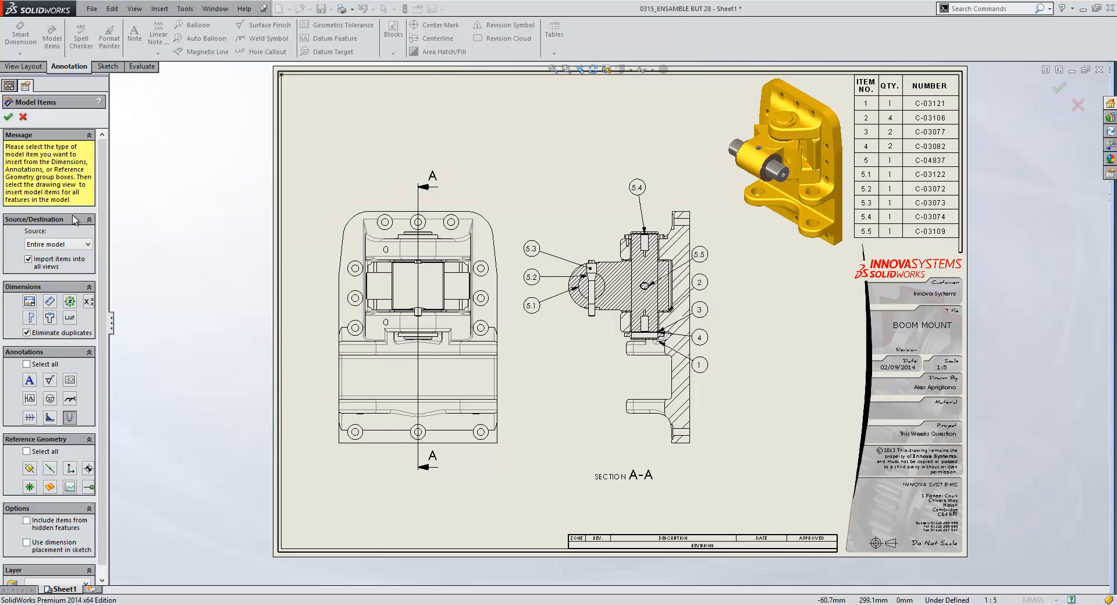
pyautogui.moveTo(71, 255)
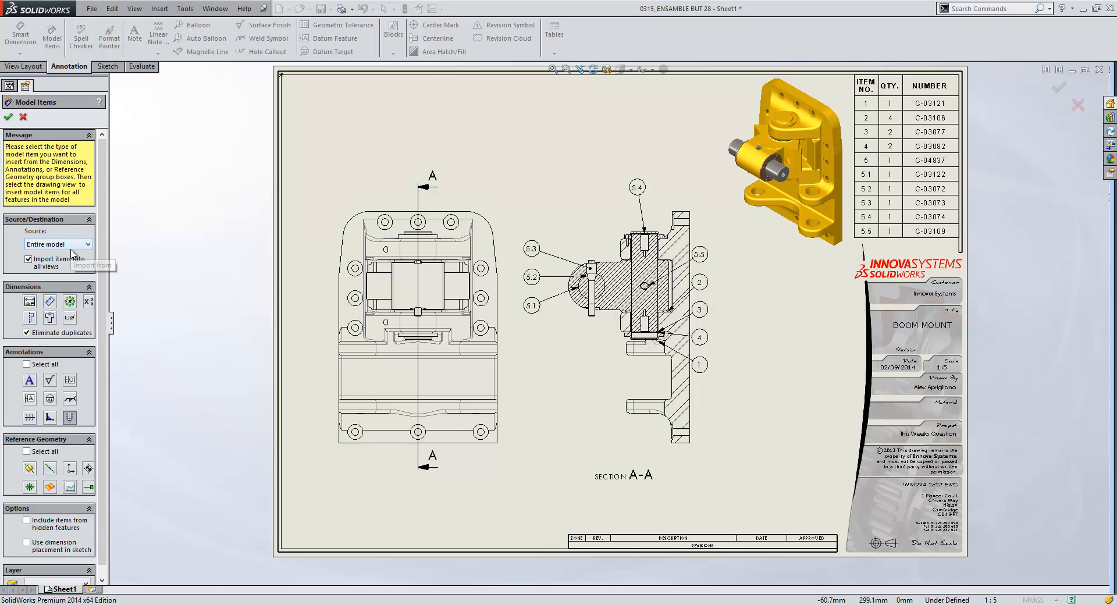
pyautogui.click(57, 243)
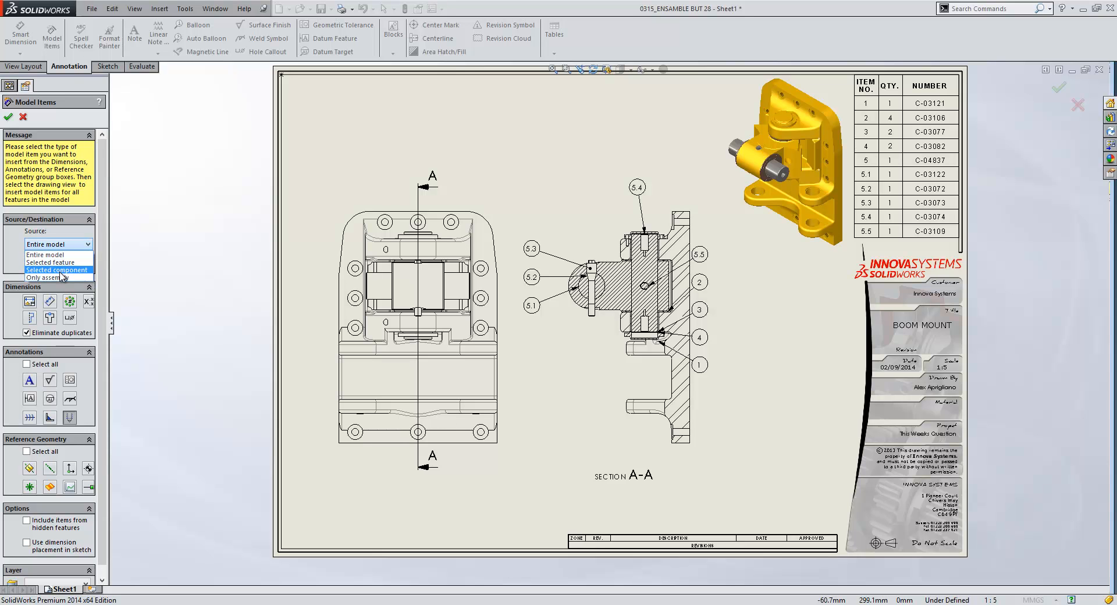
pyautogui.moveTo(46, 255)
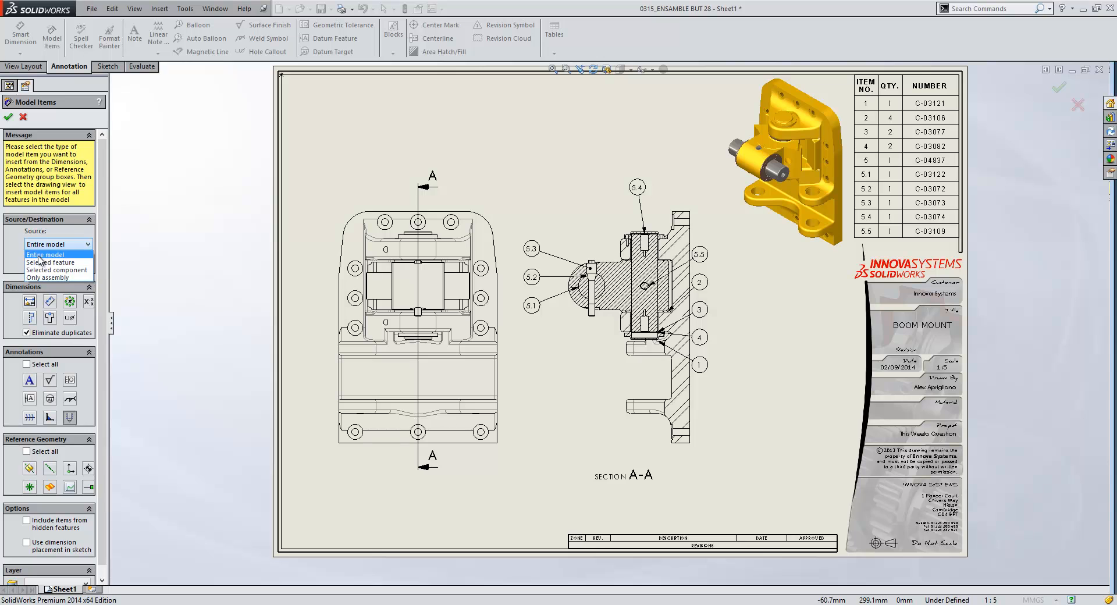
pyautogui.click(45, 244)
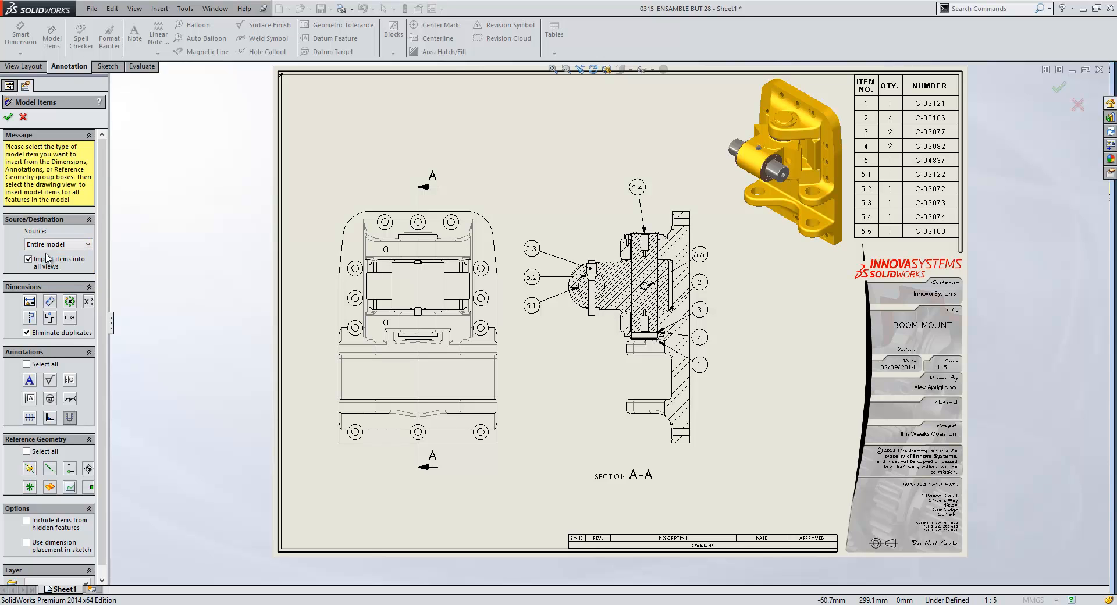
pyautogui.moveTo(50, 266)
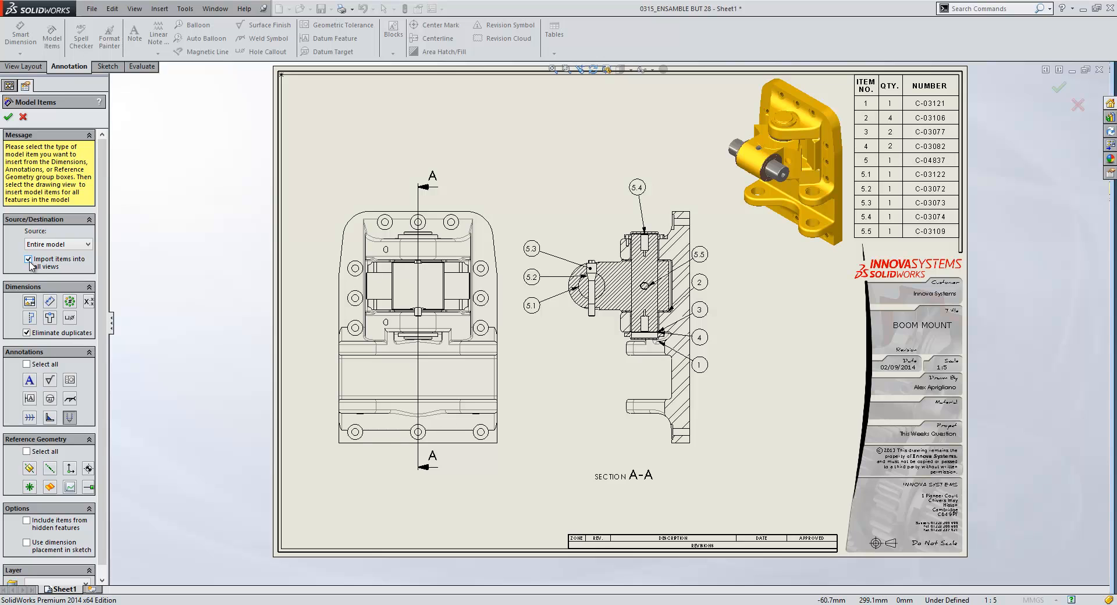
pyautogui.moveTo(51, 268)
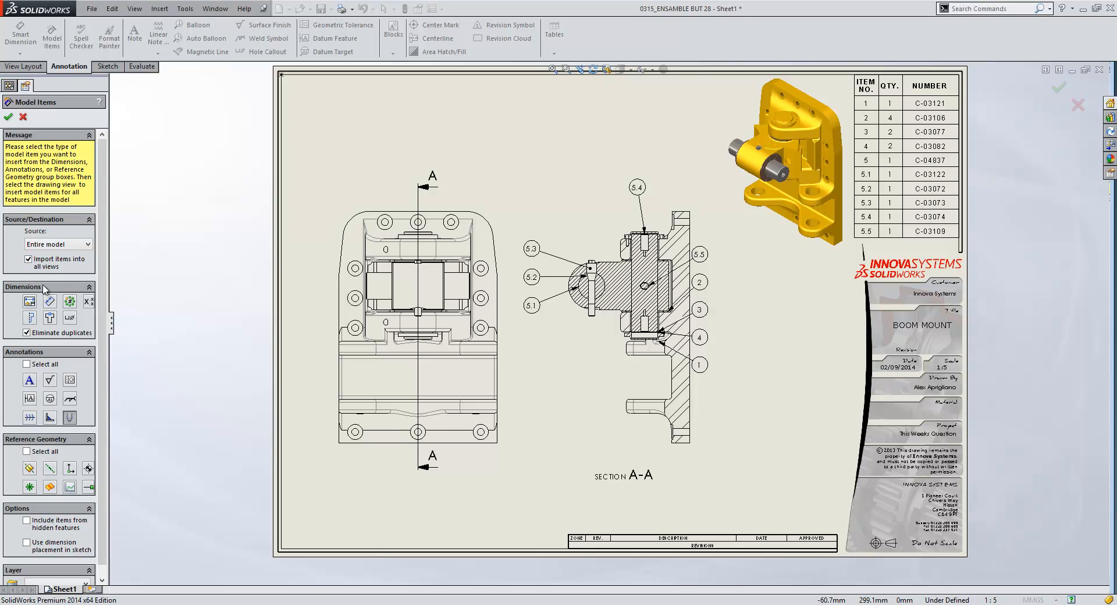
pyautogui.moveTo(61, 360)
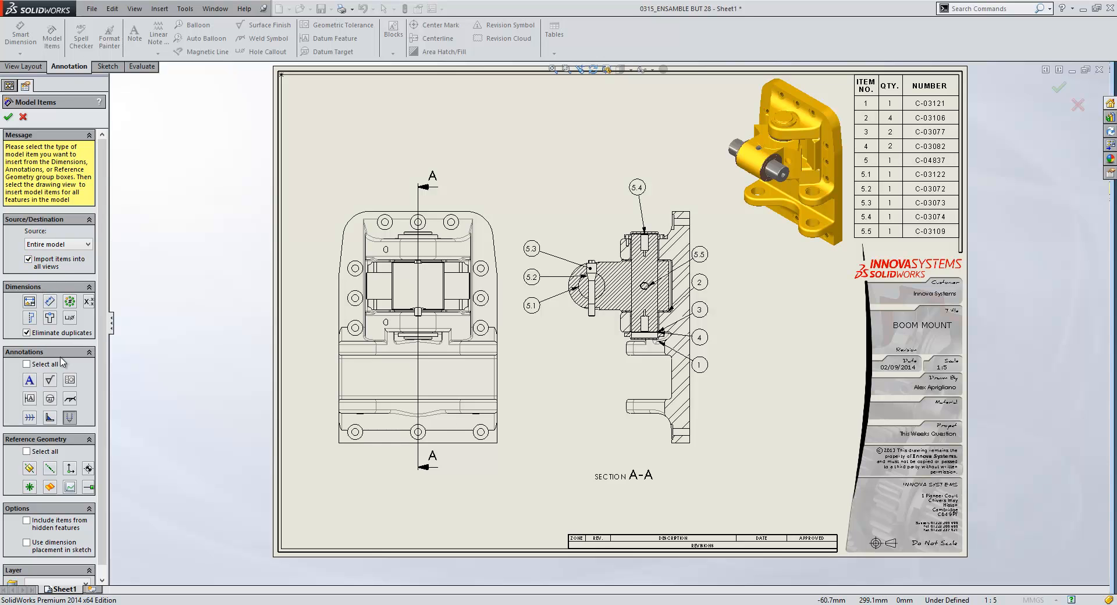
pyautogui.moveTo(58, 449)
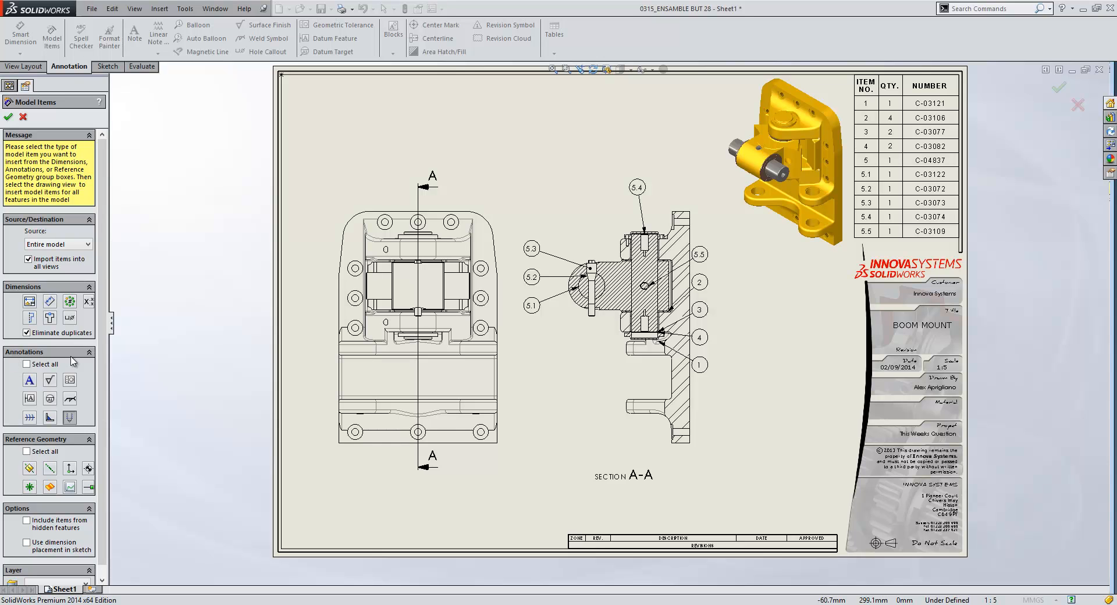
pyautogui.moveTo(68, 419)
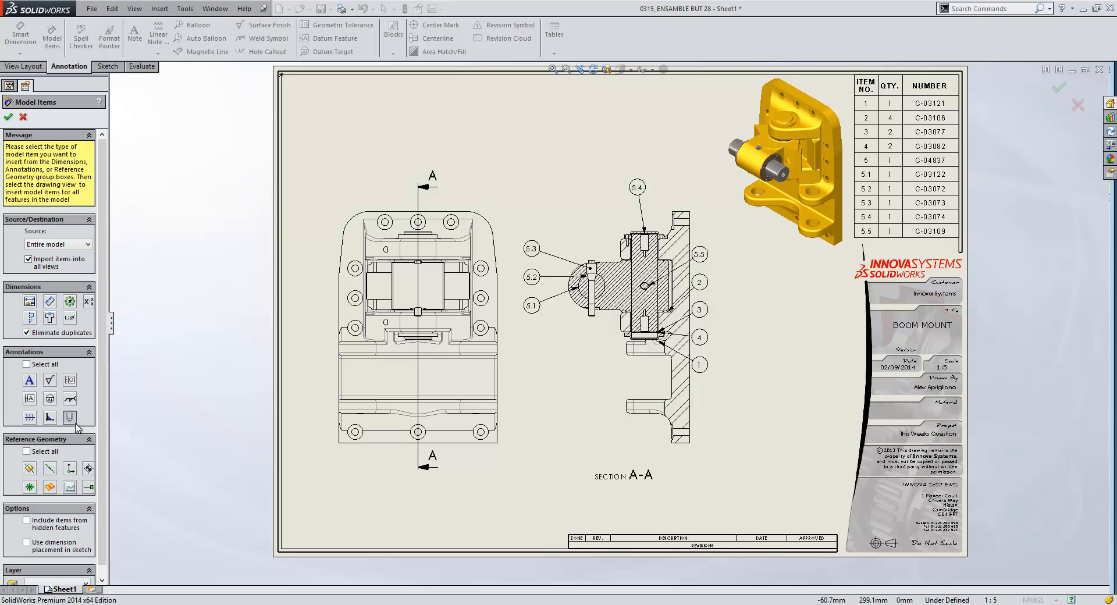
pyautogui.moveTo(69, 419)
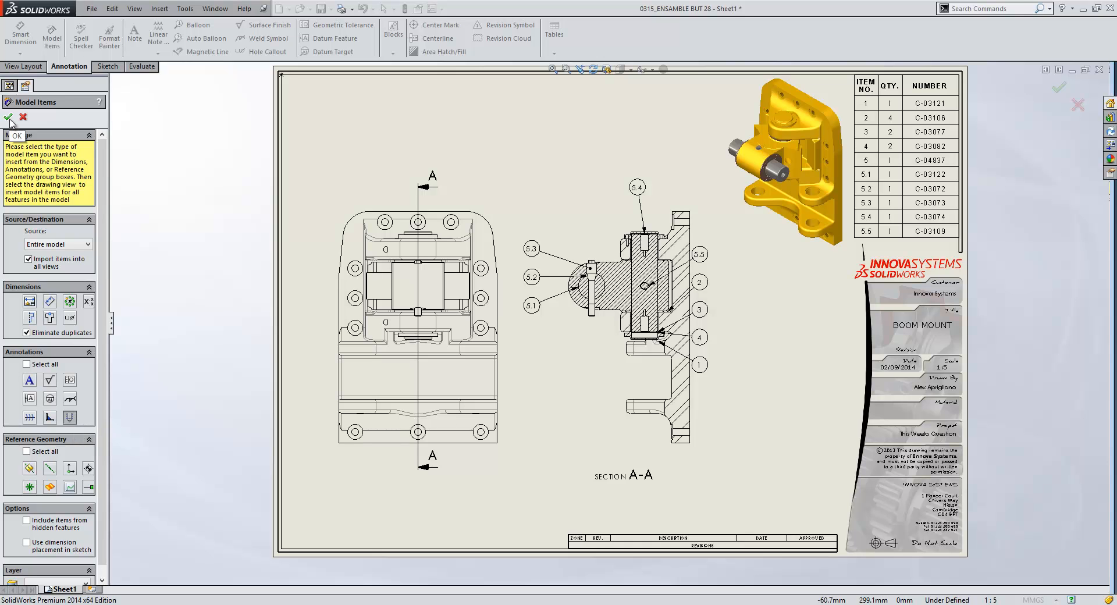
pyautogui.click(10, 117)
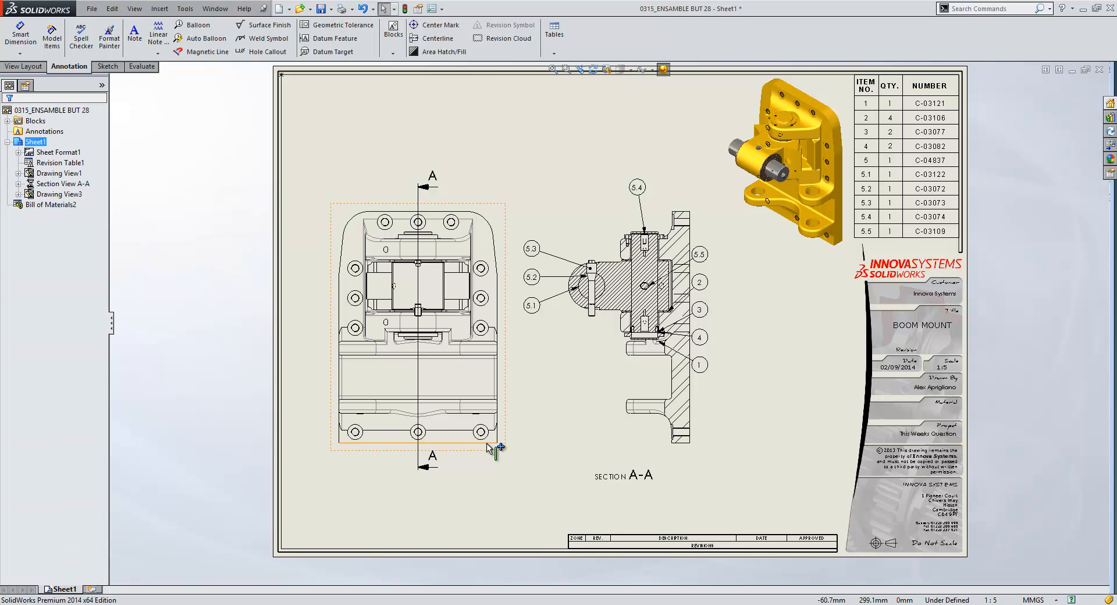
pyautogui.moveTo(488, 436)
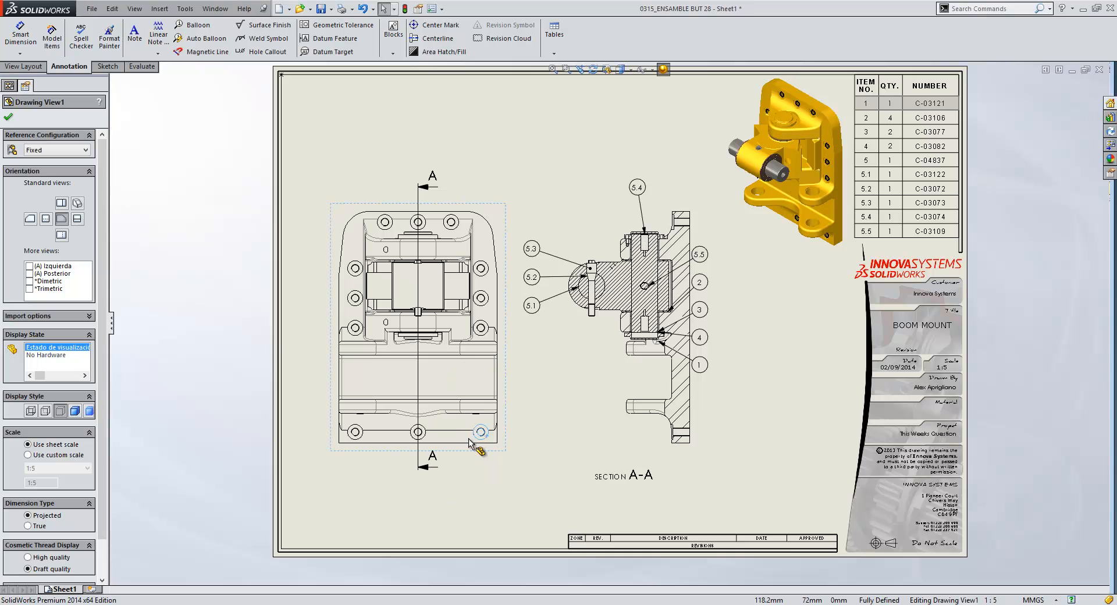
pyautogui.moveTo(479, 432)
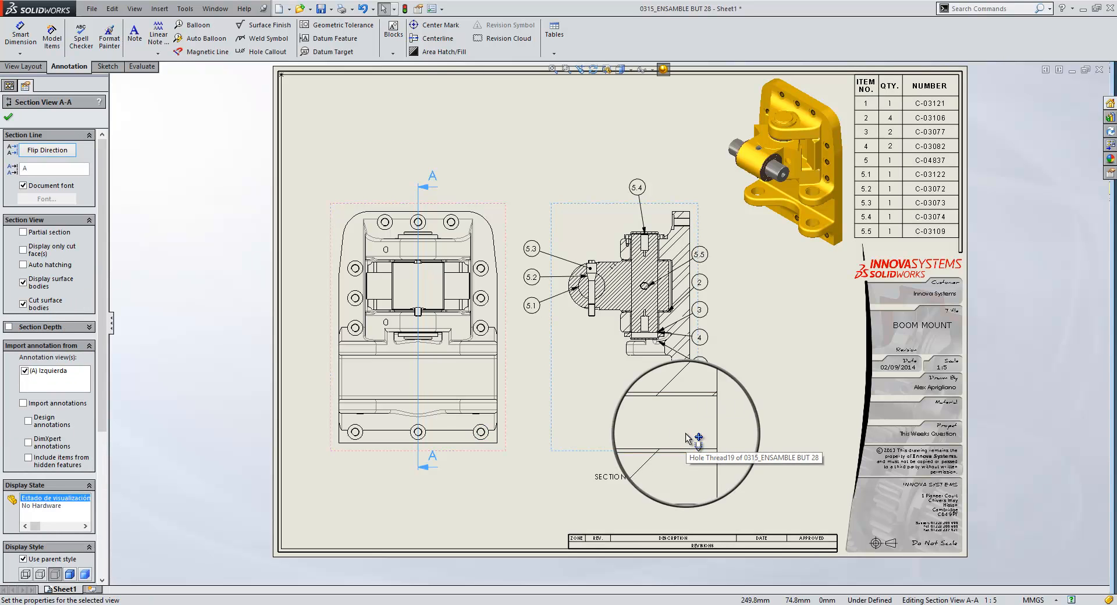
pyautogui.moveTo(678, 439)
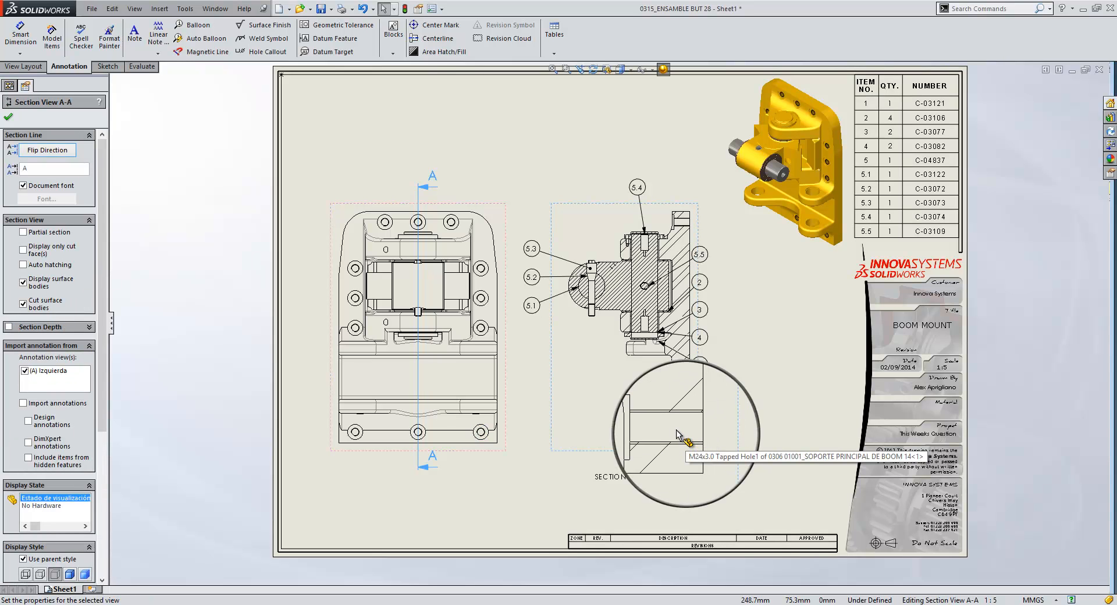